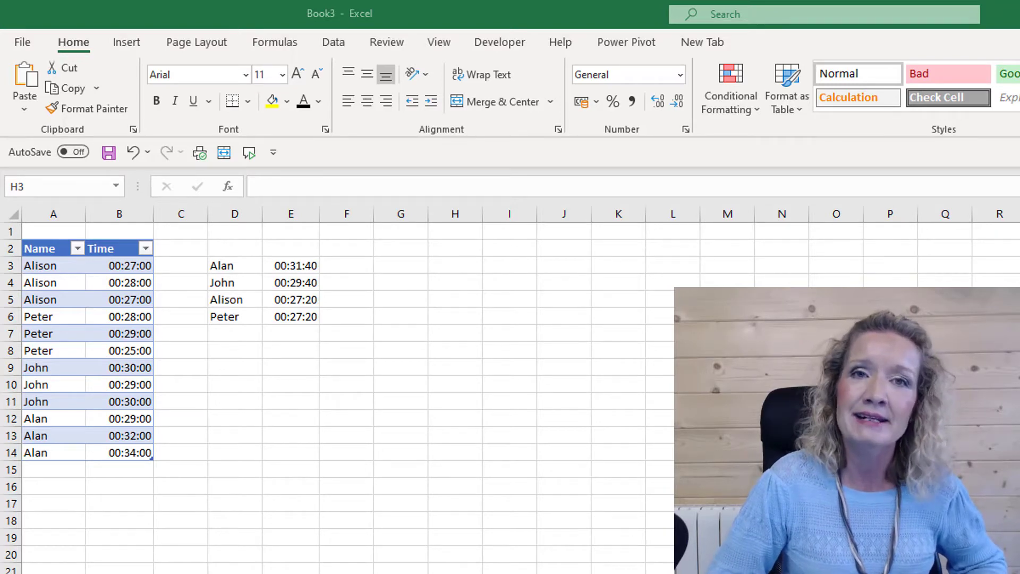
pyautogui.moveTo(116, 283)
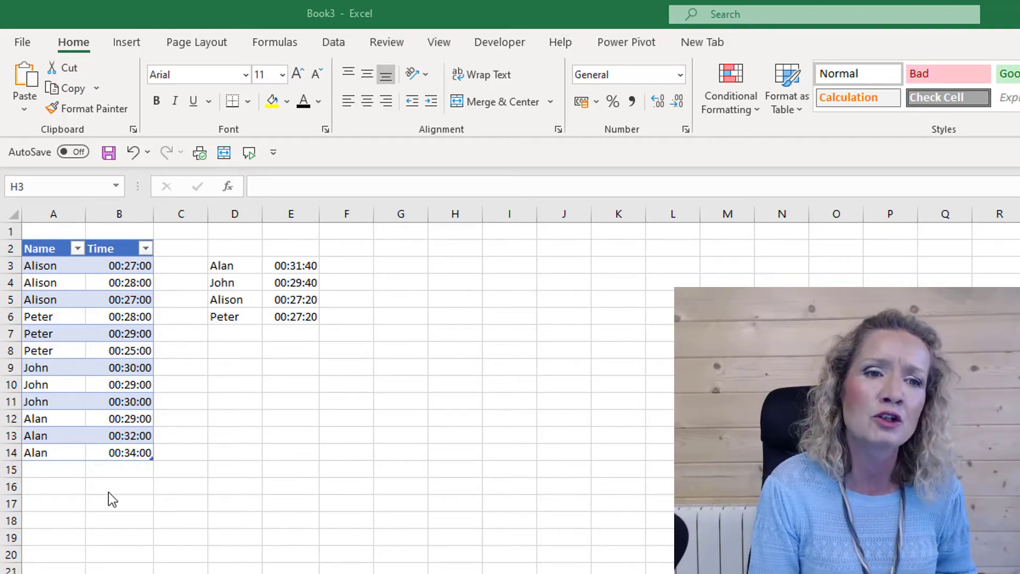
pyautogui.moveTo(247, 338)
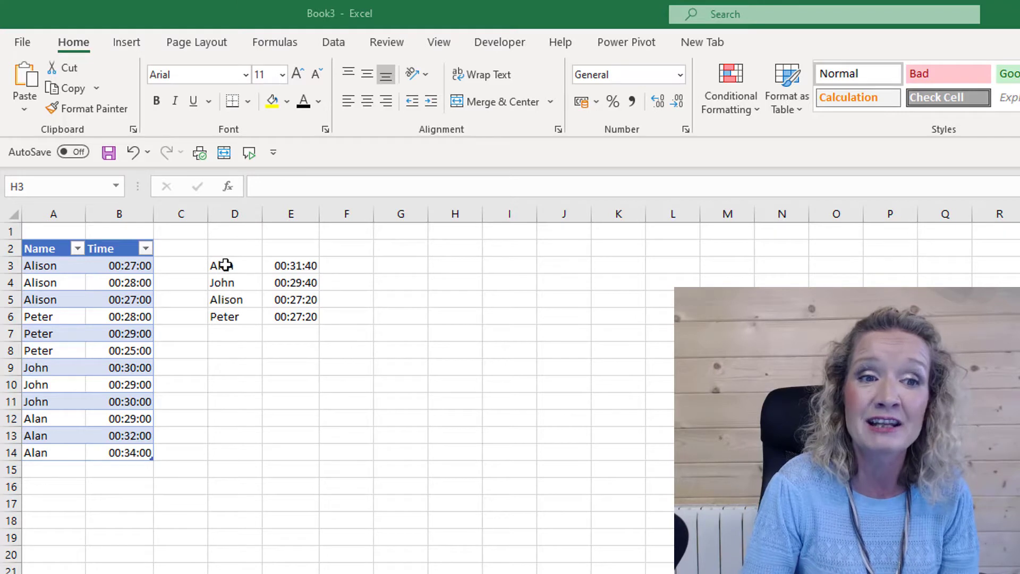
# Inspect the existing sorted-names and average-times formulas, then scroll the YouTube tutorial page.
pyautogui.click(234, 266)
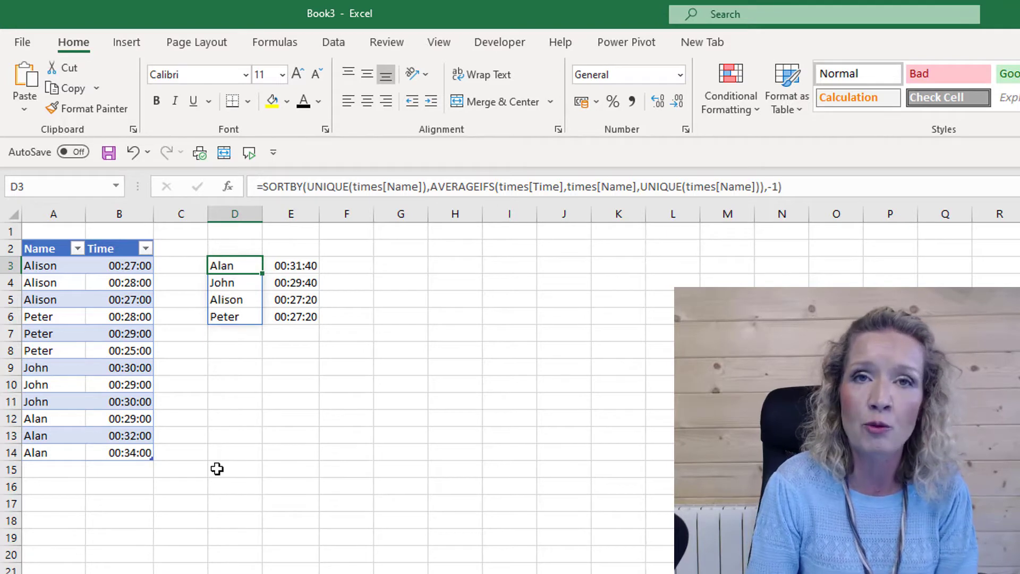
pyautogui.moveTo(251, 253)
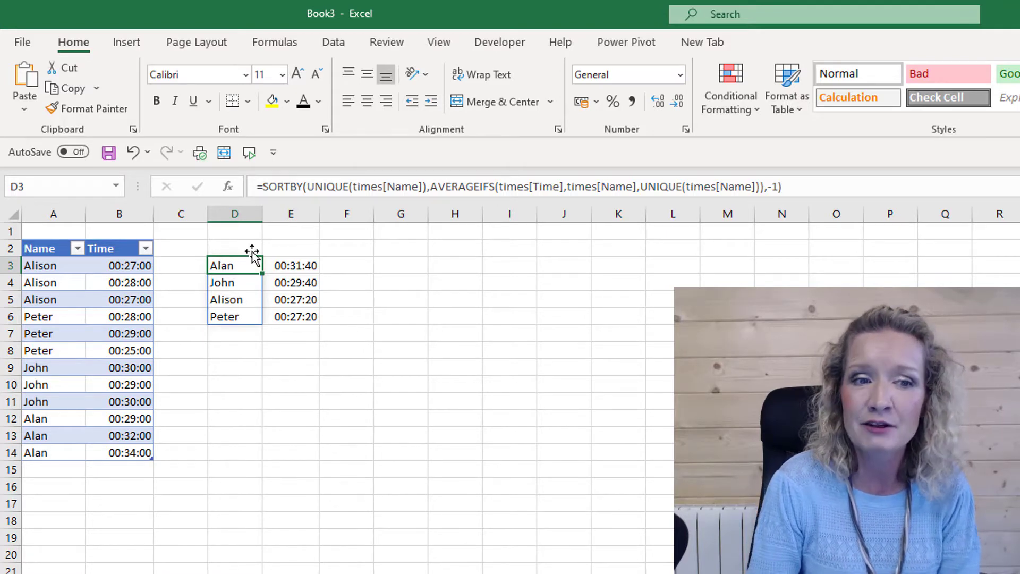
pyautogui.moveTo(307, 261)
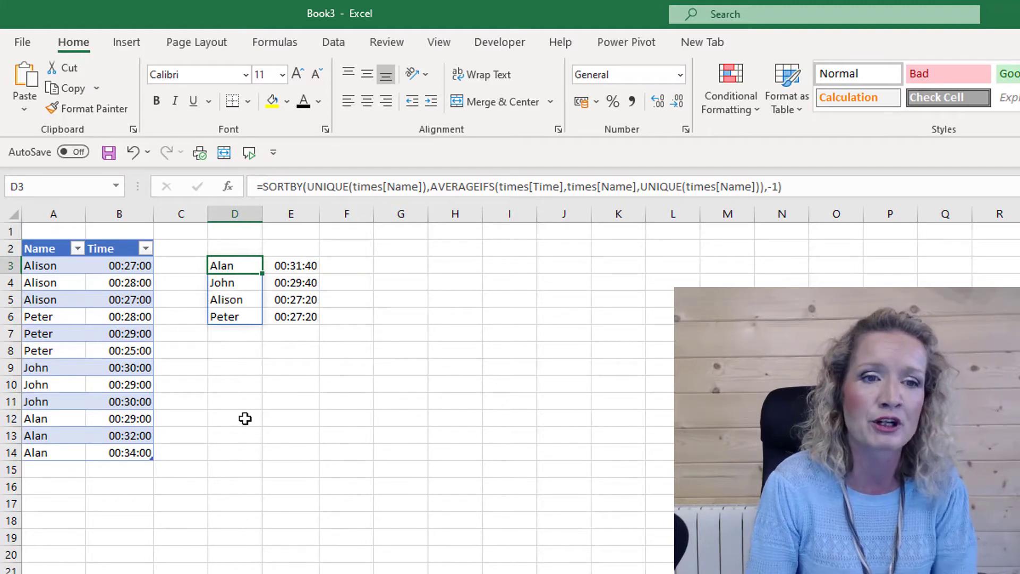
pyautogui.click(290, 265)
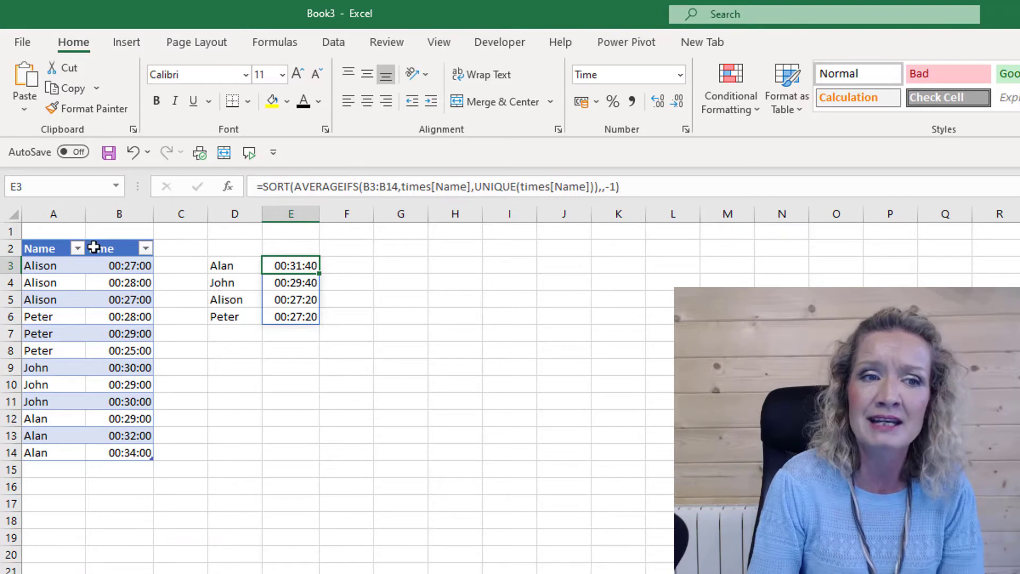
pyautogui.moveTo(132, 499)
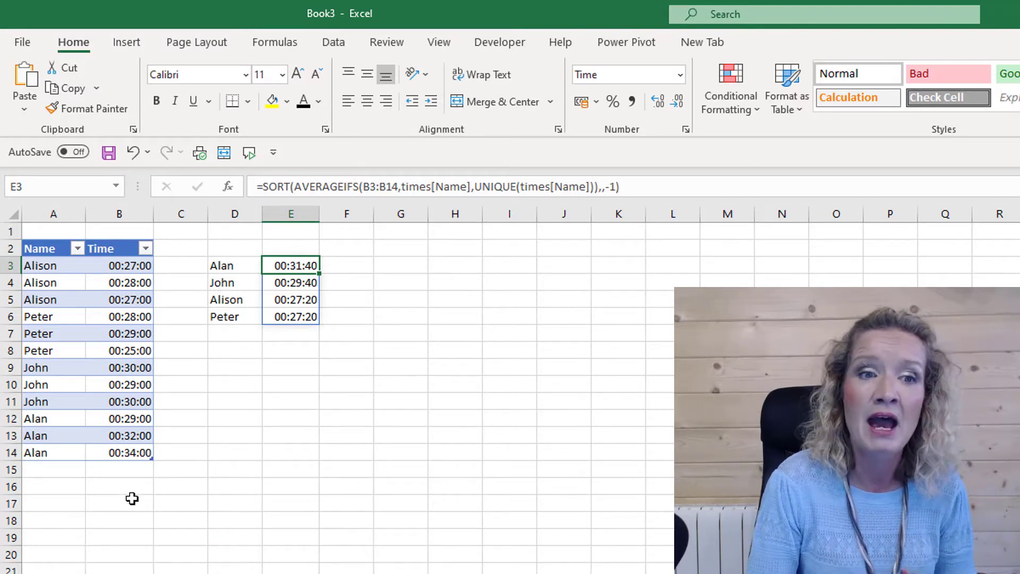
pyautogui.moveTo(327, 265)
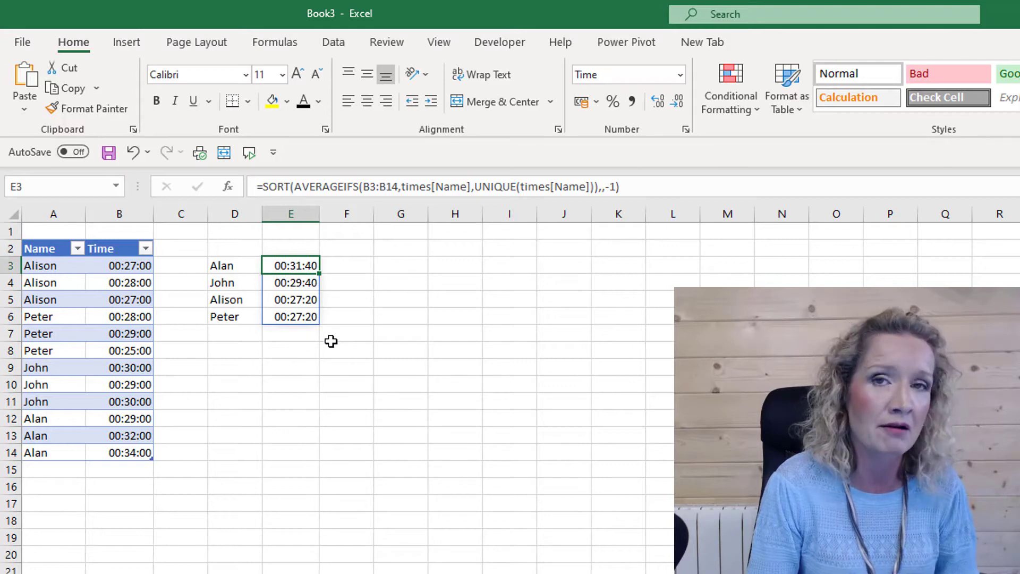
pyautogui.moveTo(528, 338)
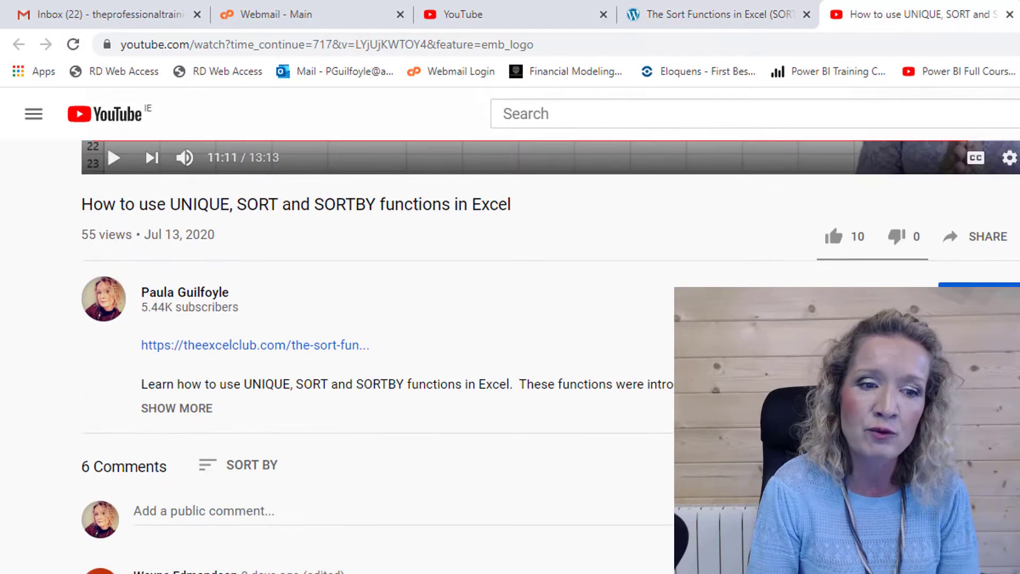
pyautogui.scroll(-3)
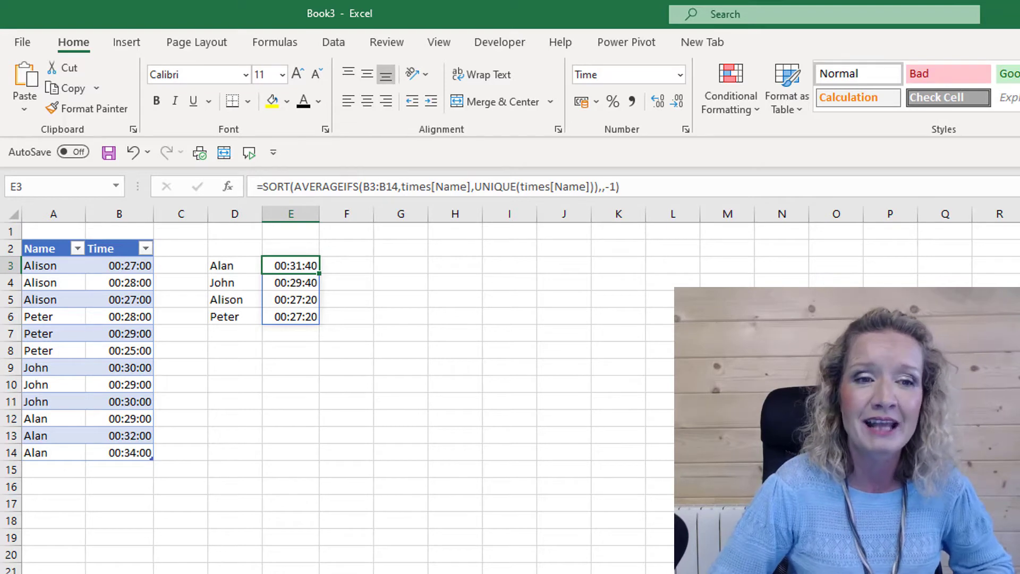
pyautogui.moveTo(410, 260)
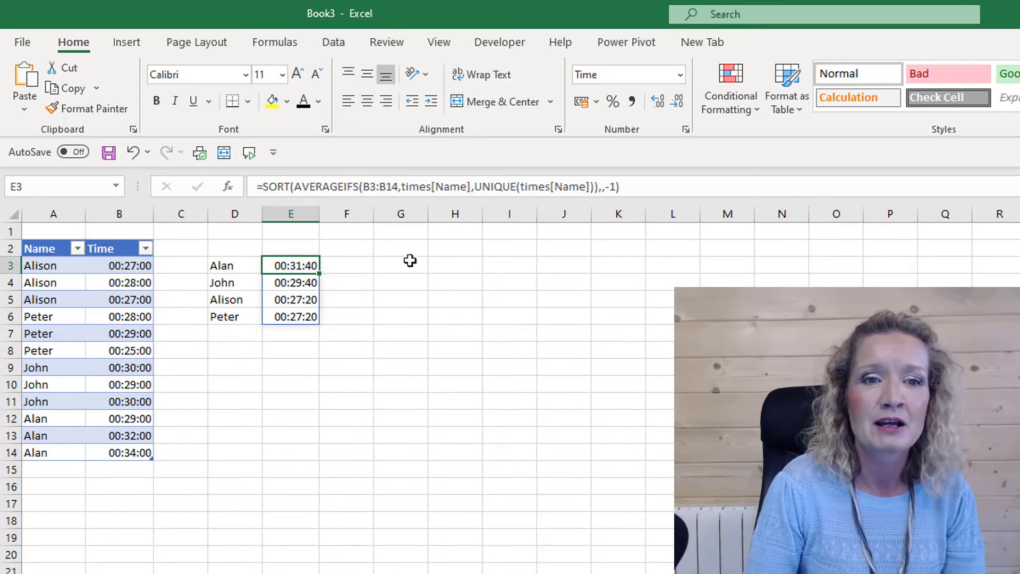
# Begin G3 with =SORT(CHOOSE({1,2},UNIQUE(times[Name]),AV… for the unique-names column.
pyautogui.click(401, 266)
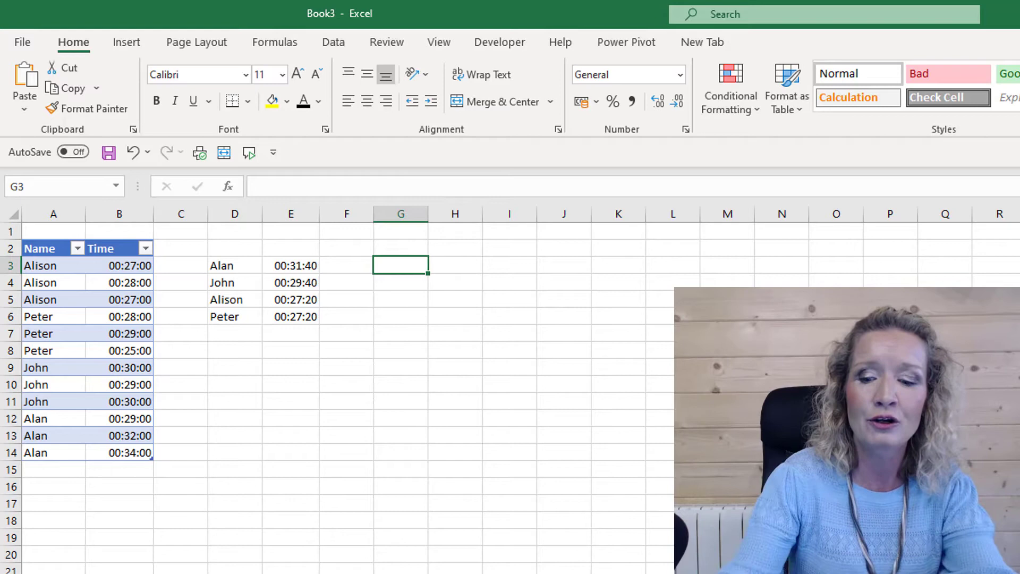
pyautogui.write('=sort(')
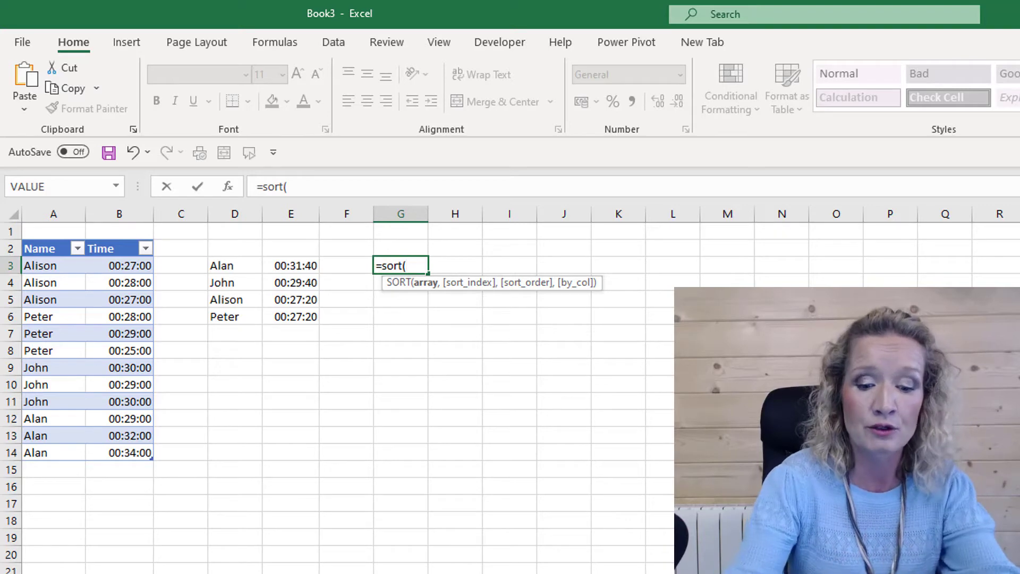
pyautogui.write('cho')
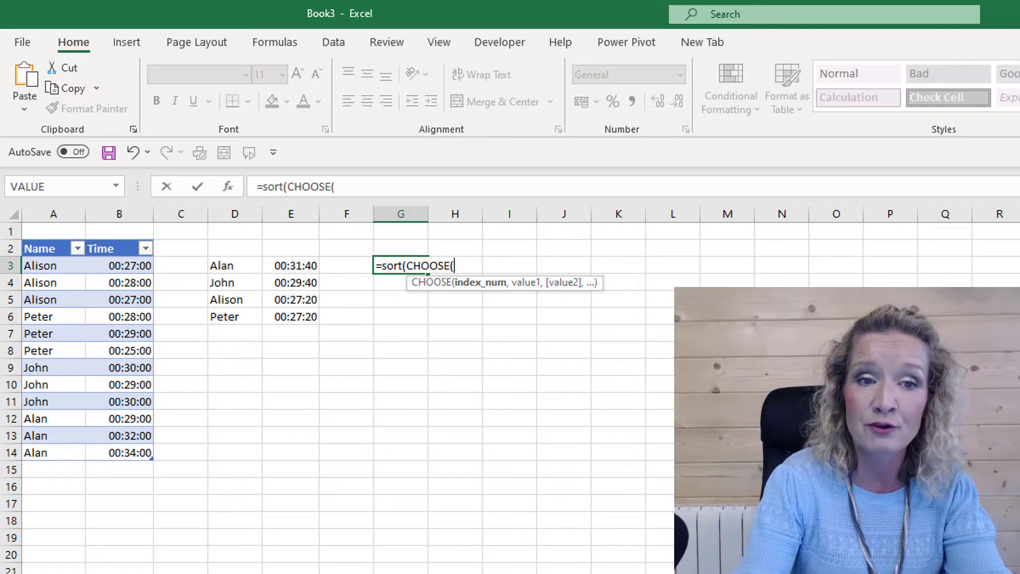
pyautogui.write('{')
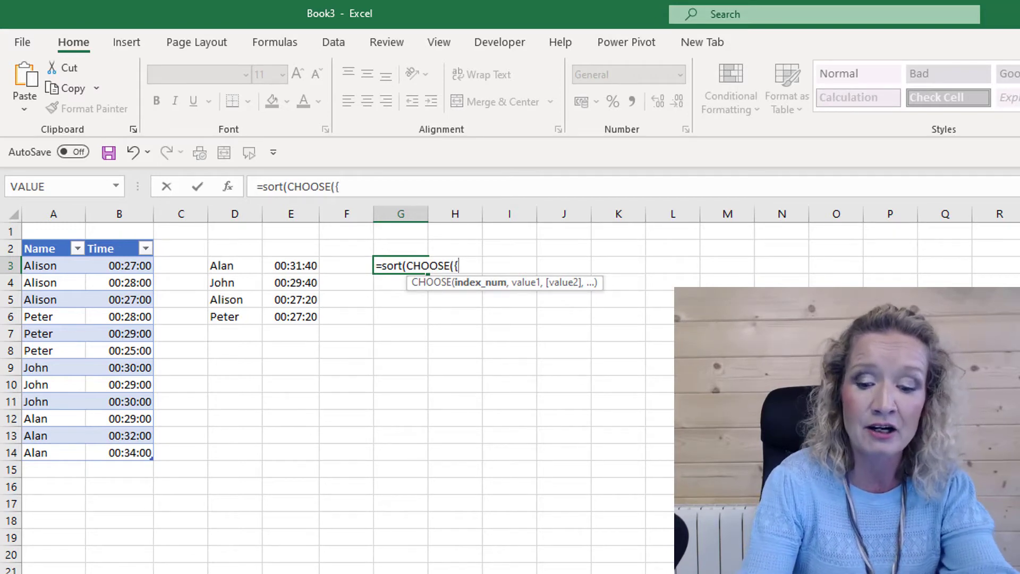
pyautogui.write('1,2}')
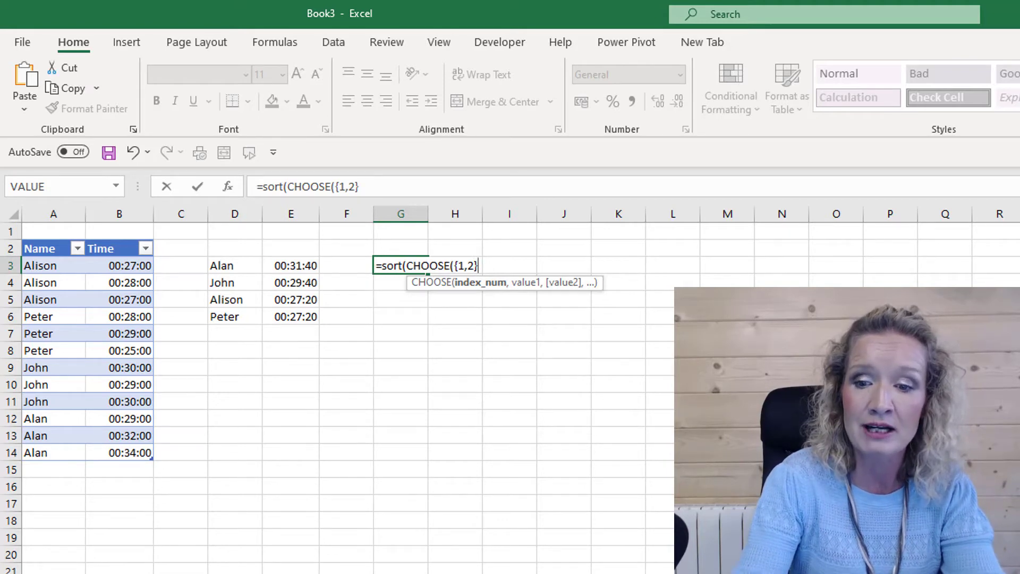
pyautogui.write(',')
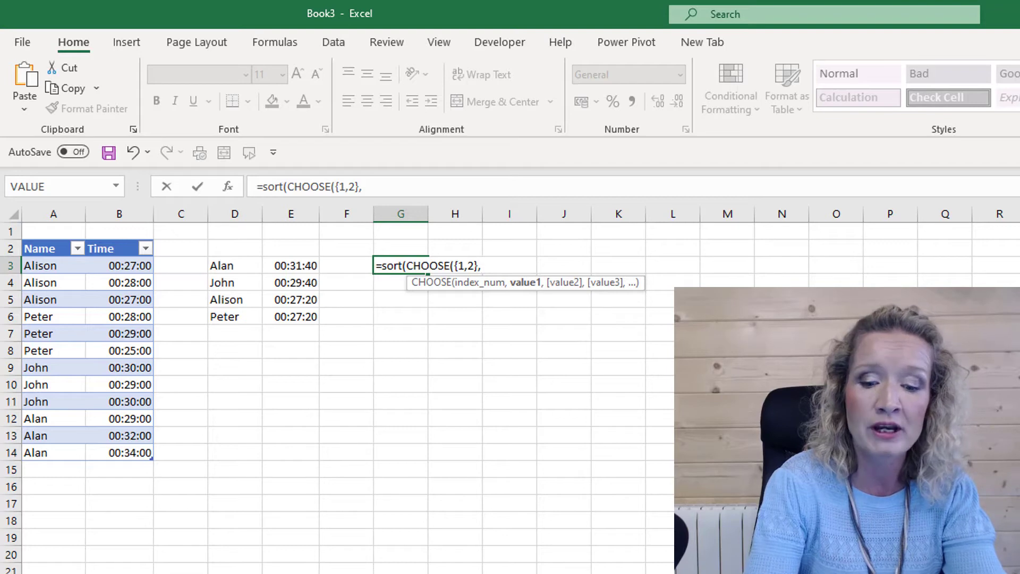
pyautogui.write('UNIQUE(')
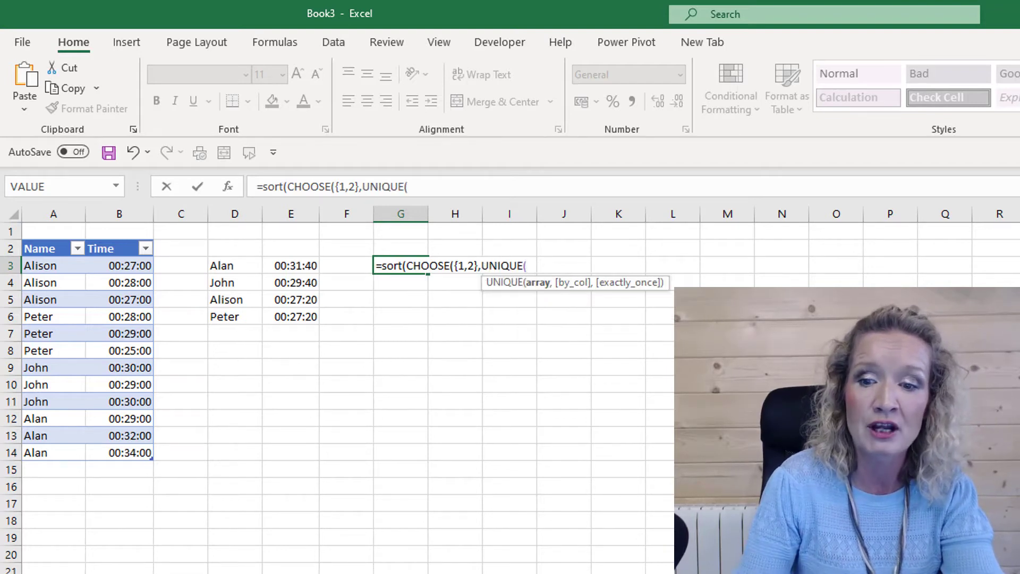
pyautogui.moveTo(66, 266)
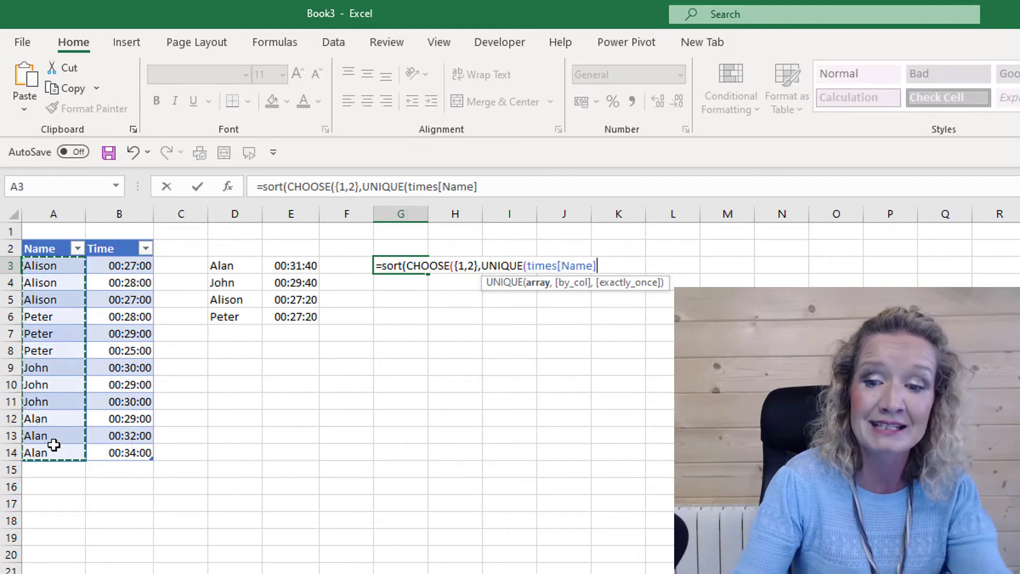
pyautogui.write(')')
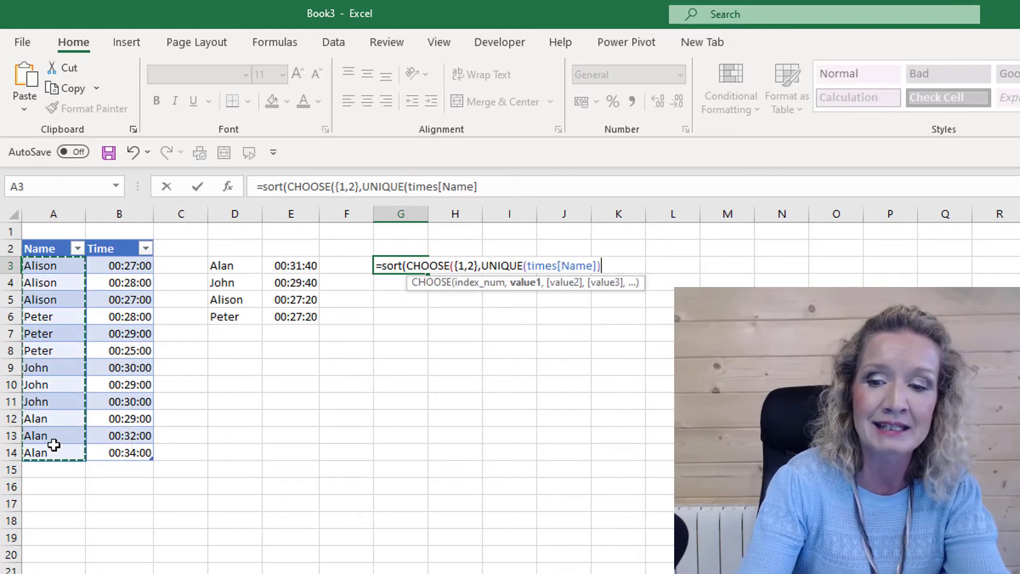
pyautogui.write(',av')
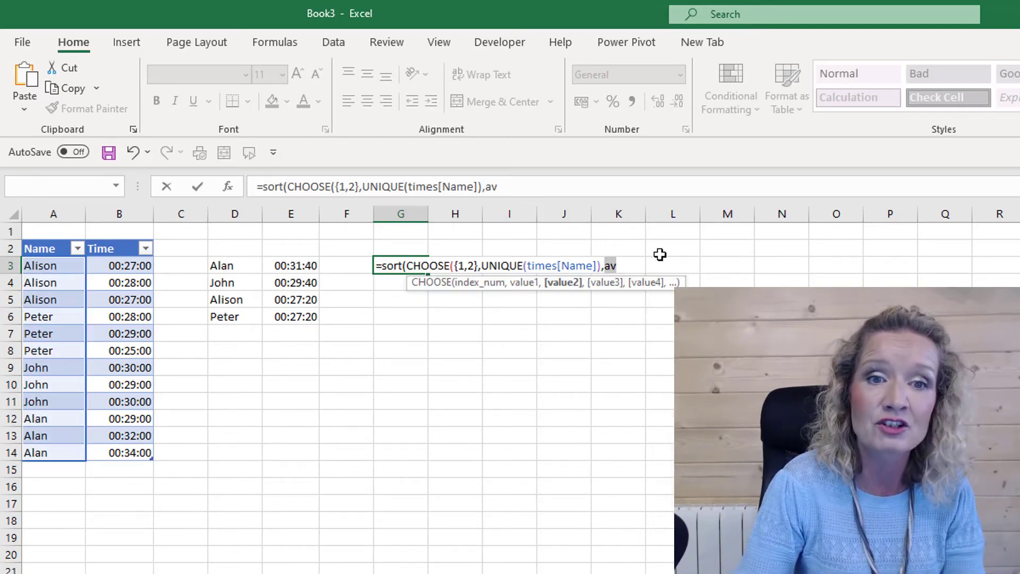
# Add AVERAGEIFS(times[Time],times[Name],UNIQUE(times[Name])) as the second column.
pyautogui.write('er')
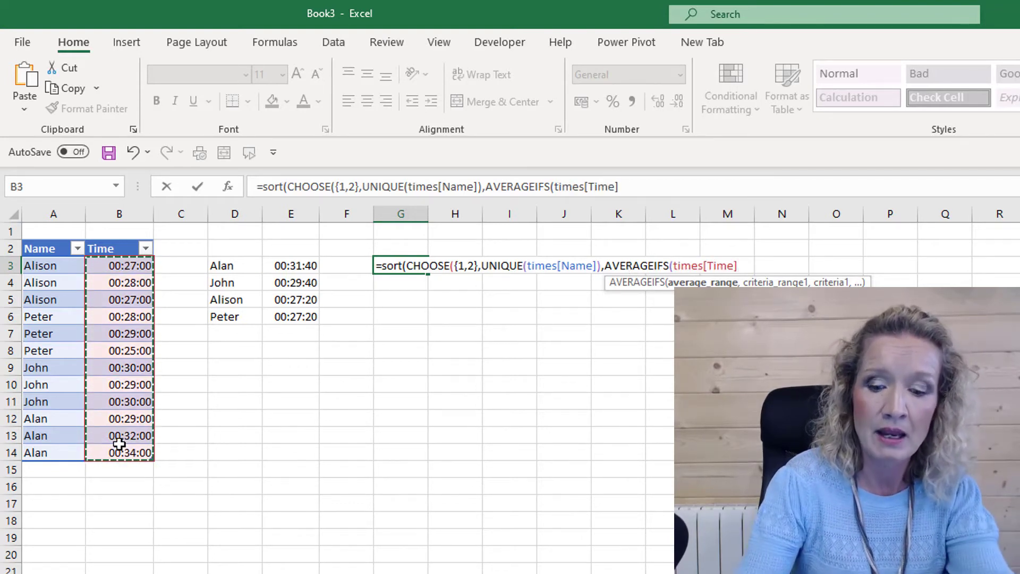
pyautogui.write(',times[Name')
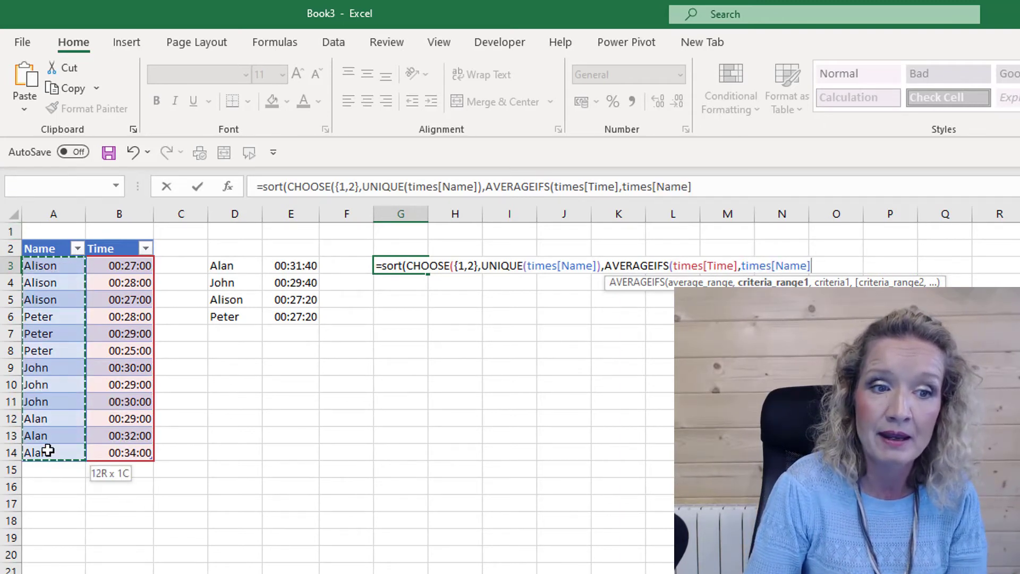
pyautogui.write(',')
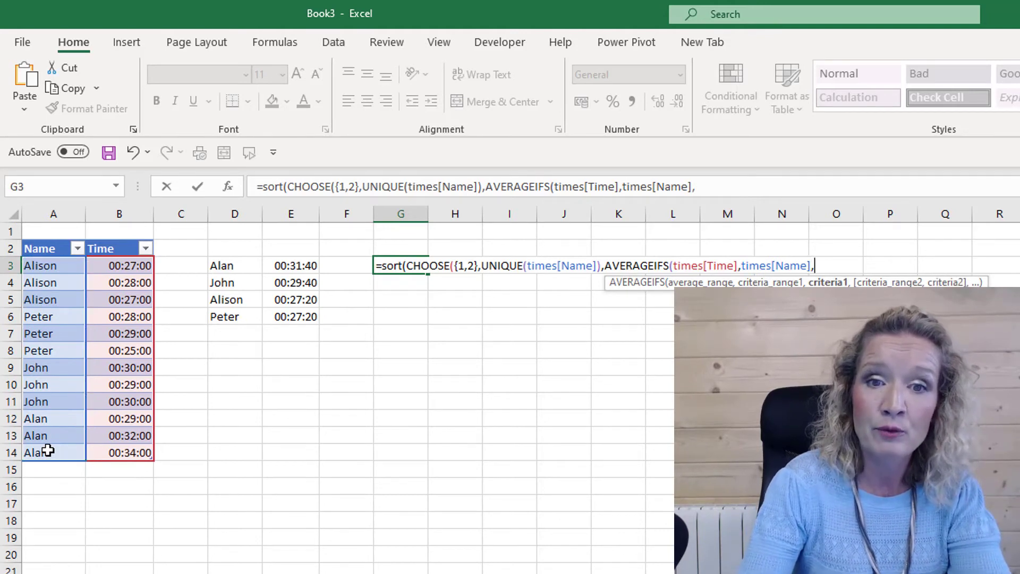
pyautogui.write('uni')
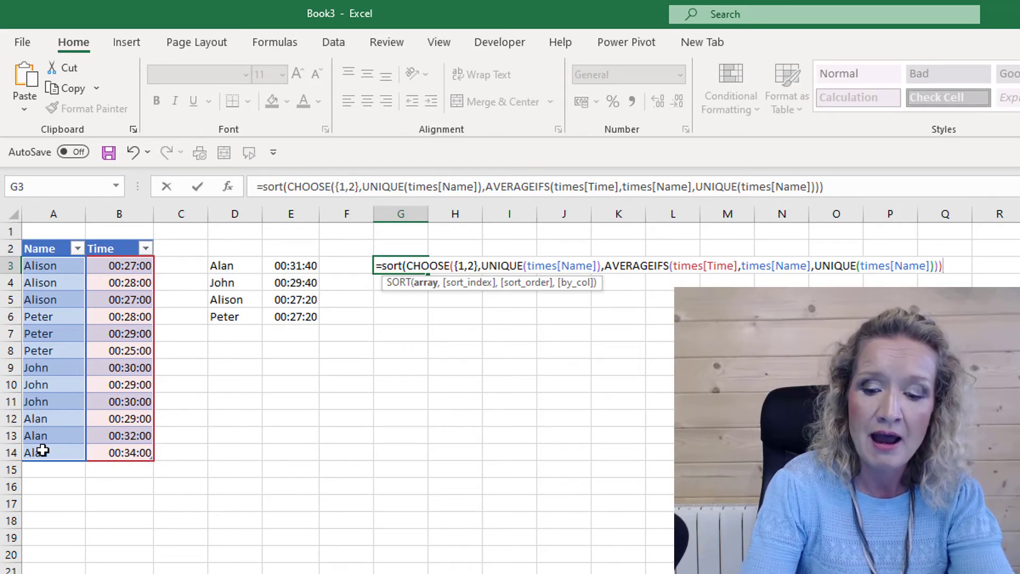
# Finish with SORT index 2, order -1 and commit so names and averages spill into G3:H6.
pyautogui.write(',')
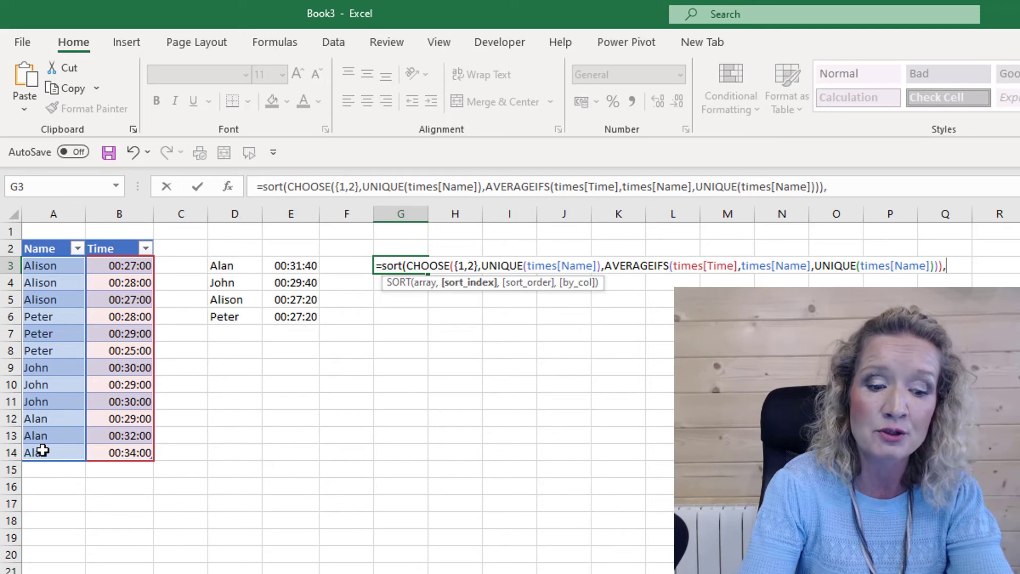
pyautogui.write('2')
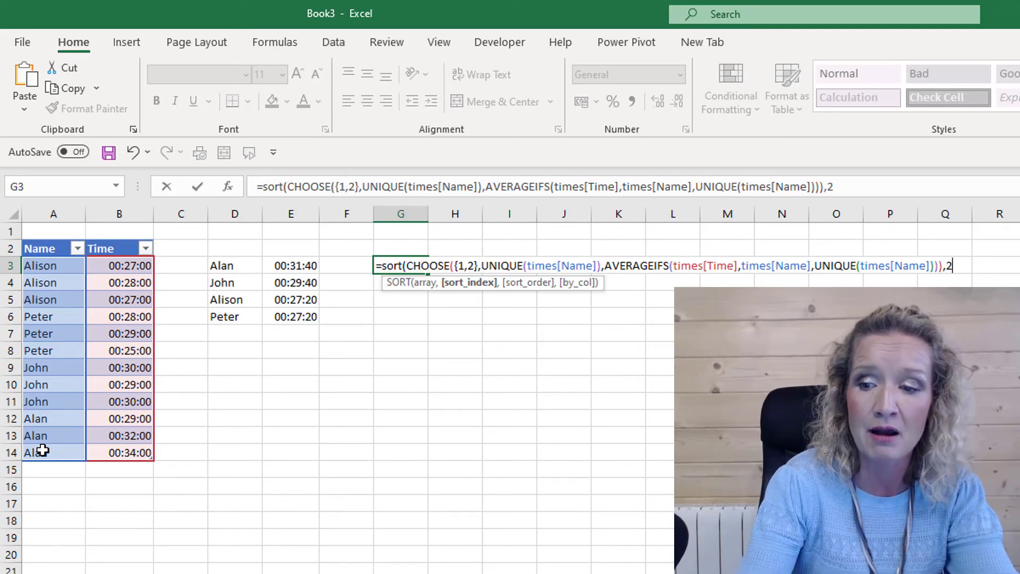
pyautogui.write(',-1)')
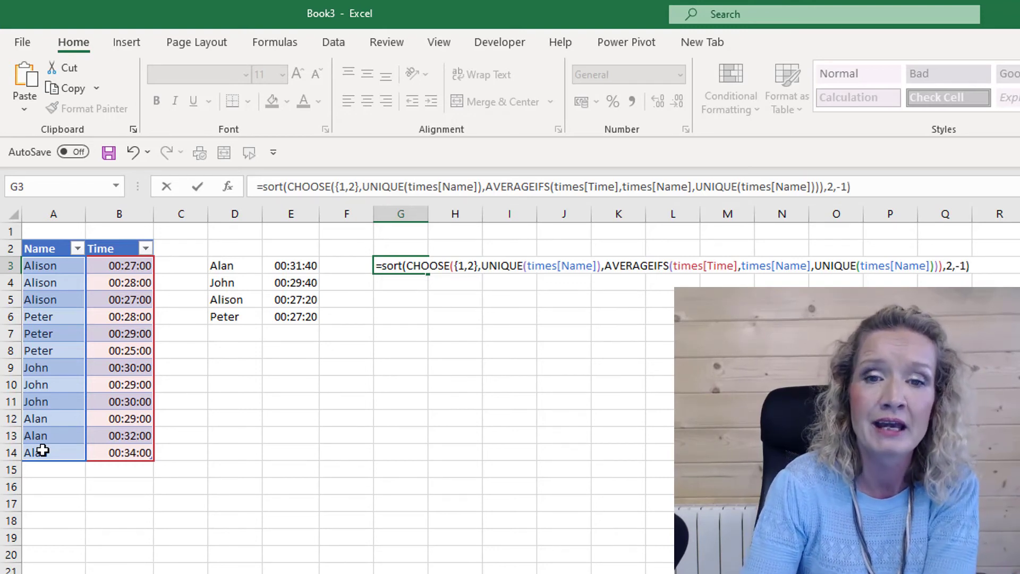
pyautogui.press('Enter')
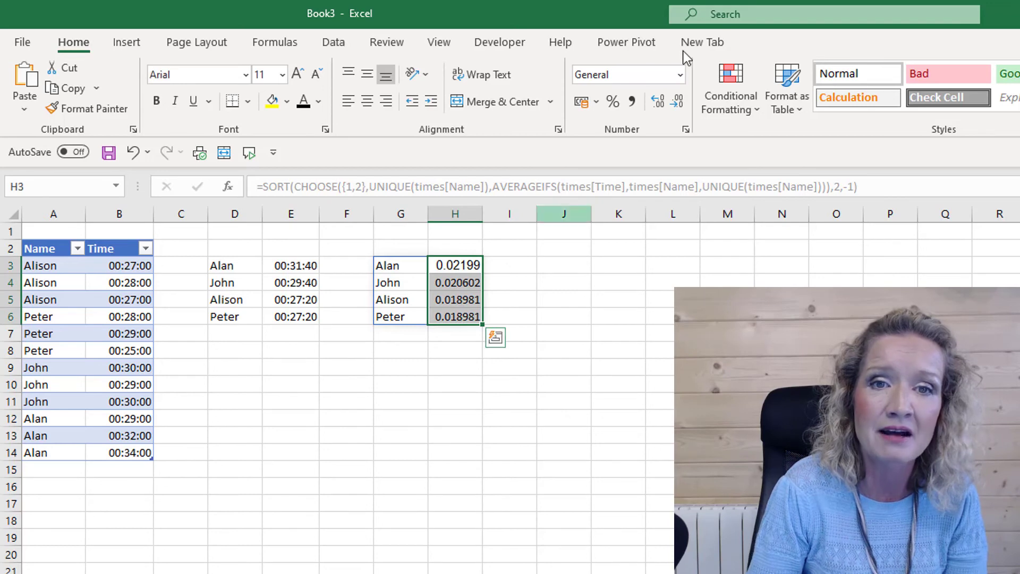
# Format the spilled averages H3:H6 as Time so they show like 00:31:40.
pyautogui.click(679, 74)
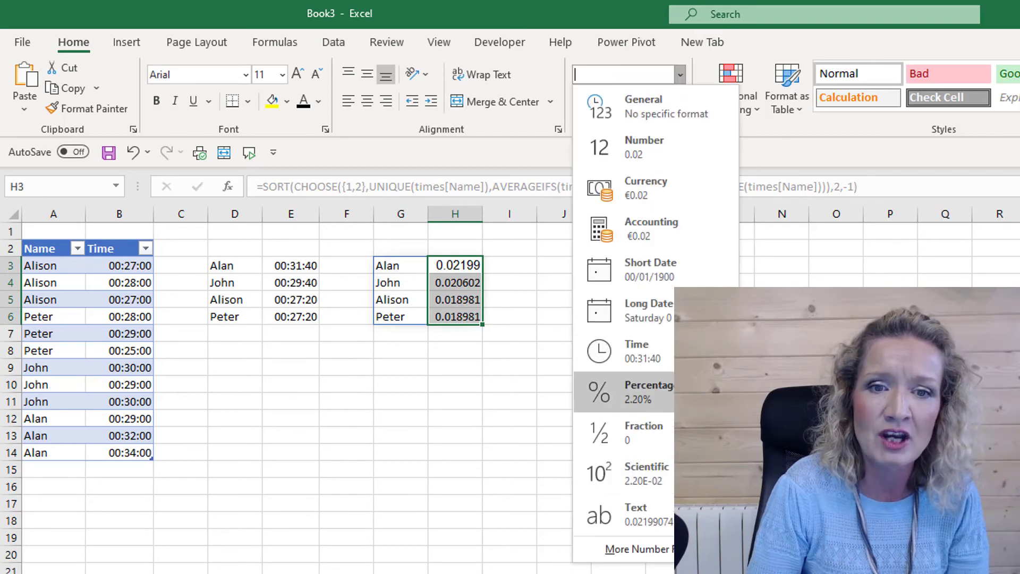
pyautogui.click(636, 351)
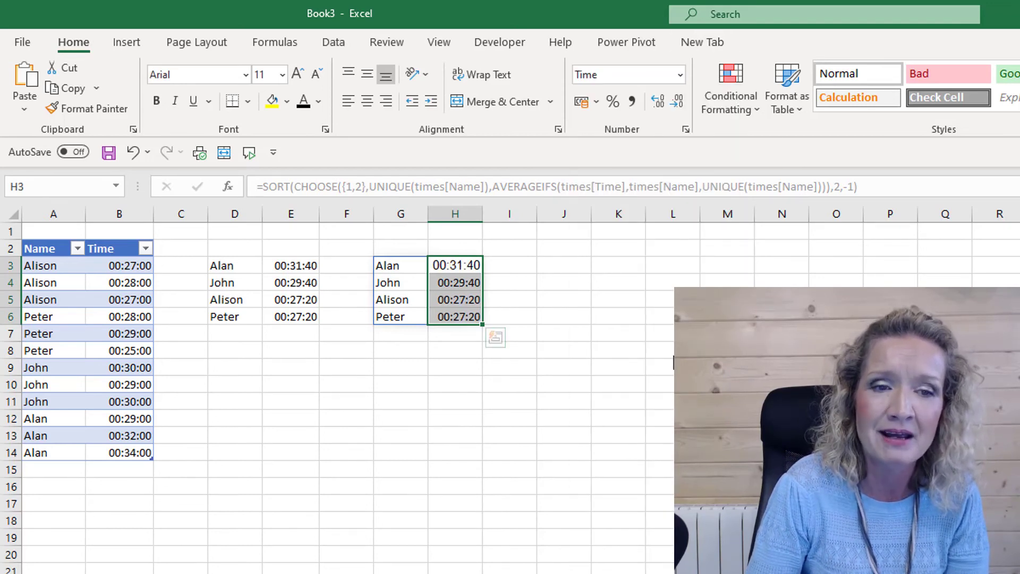
pyautogui.click(343, 418)
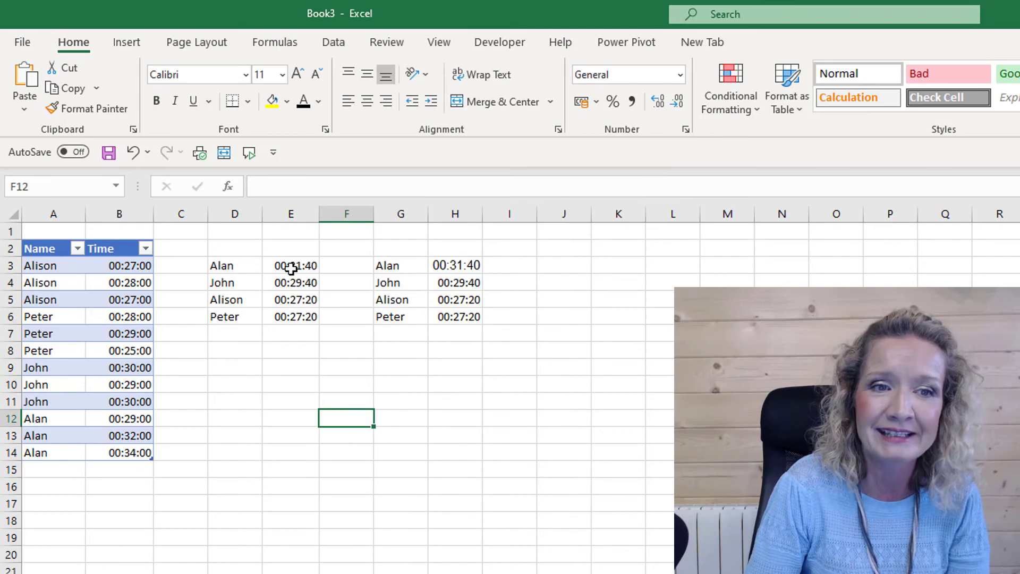